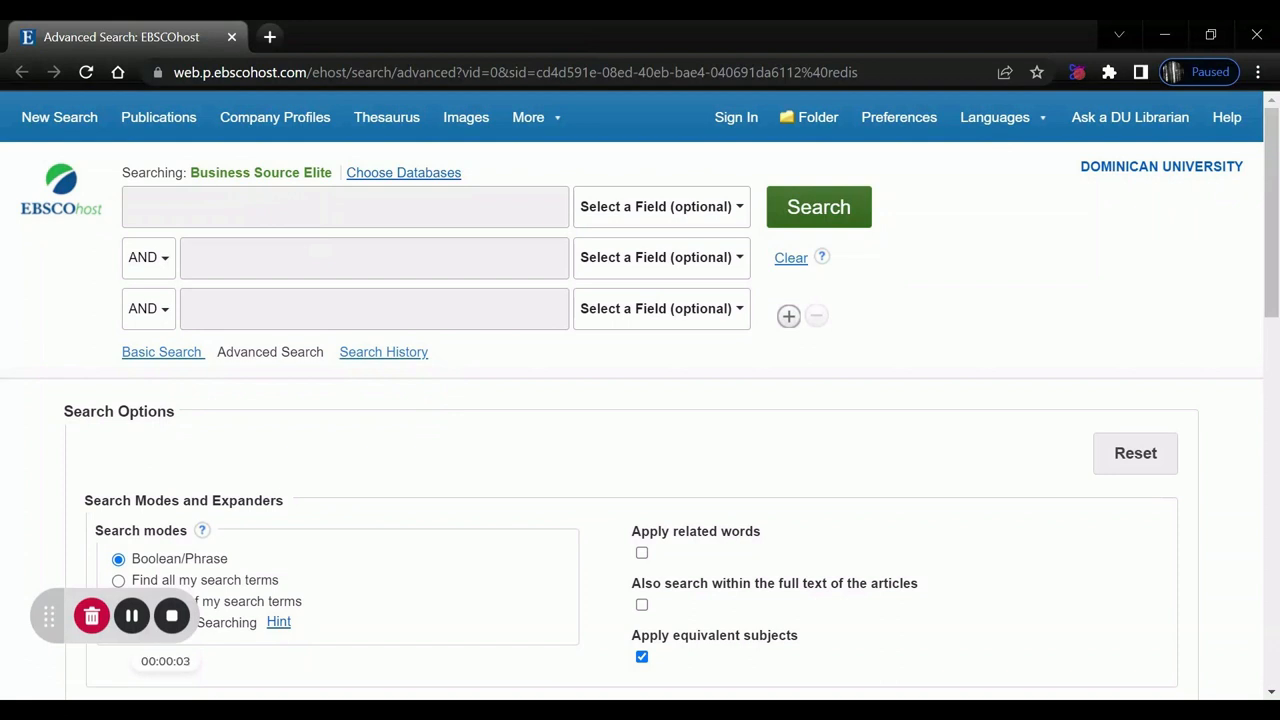
{"action": "mouse_move", "coordinate": [276, 116]}
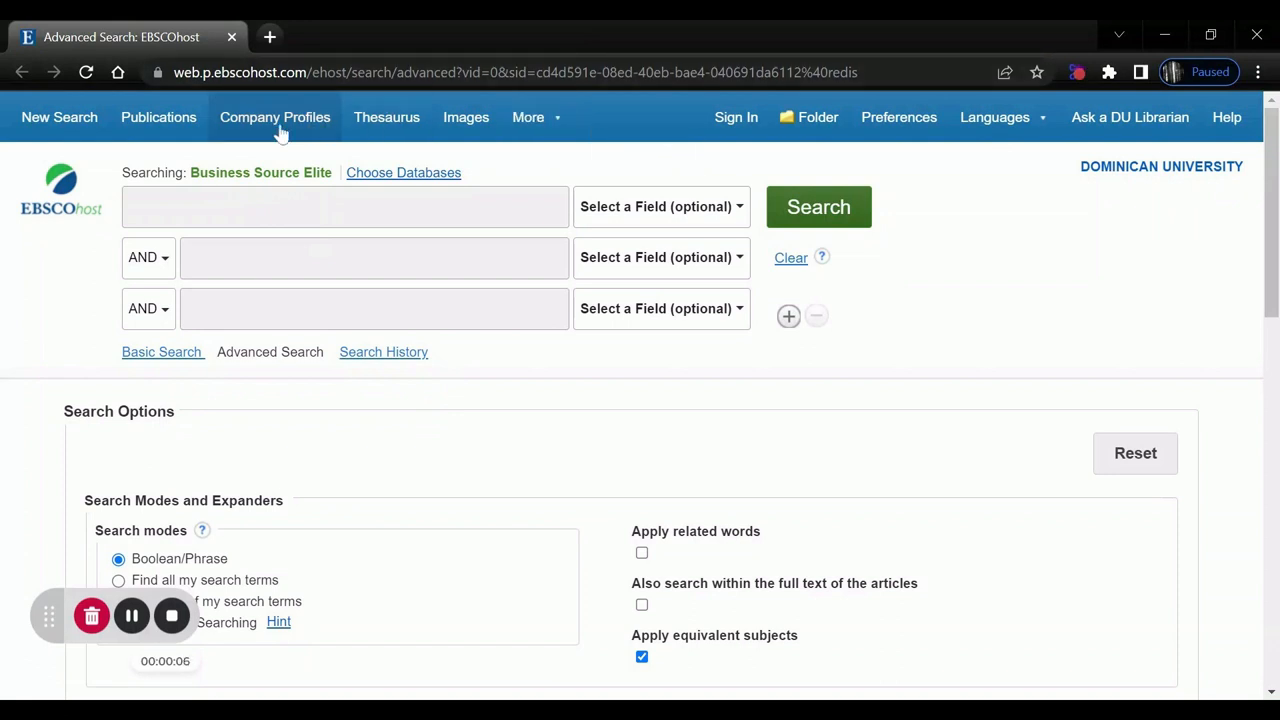
Browse the MarketLine Company Profiles directory for 'alphabet', listing Alphabet Inc first.
{"action": "left_click", "coordinate": [274, 116]}
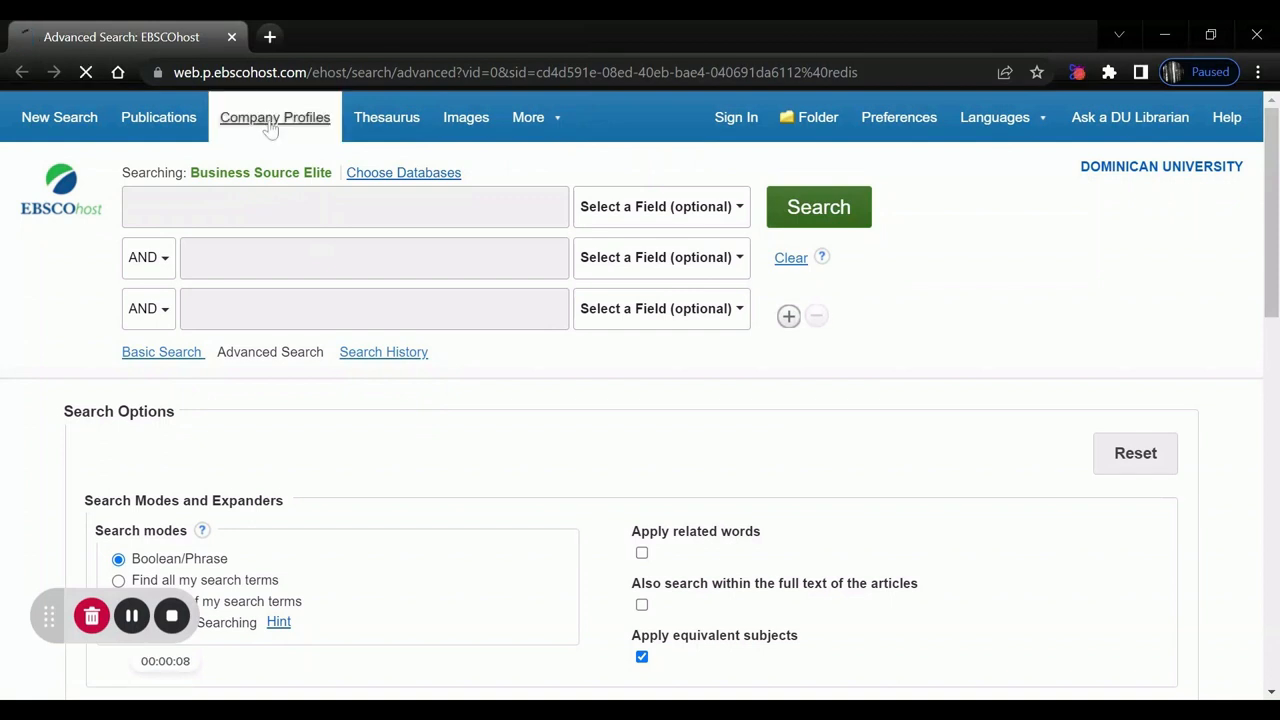
{"action": "left_click", "coordinate": [274, 116]}
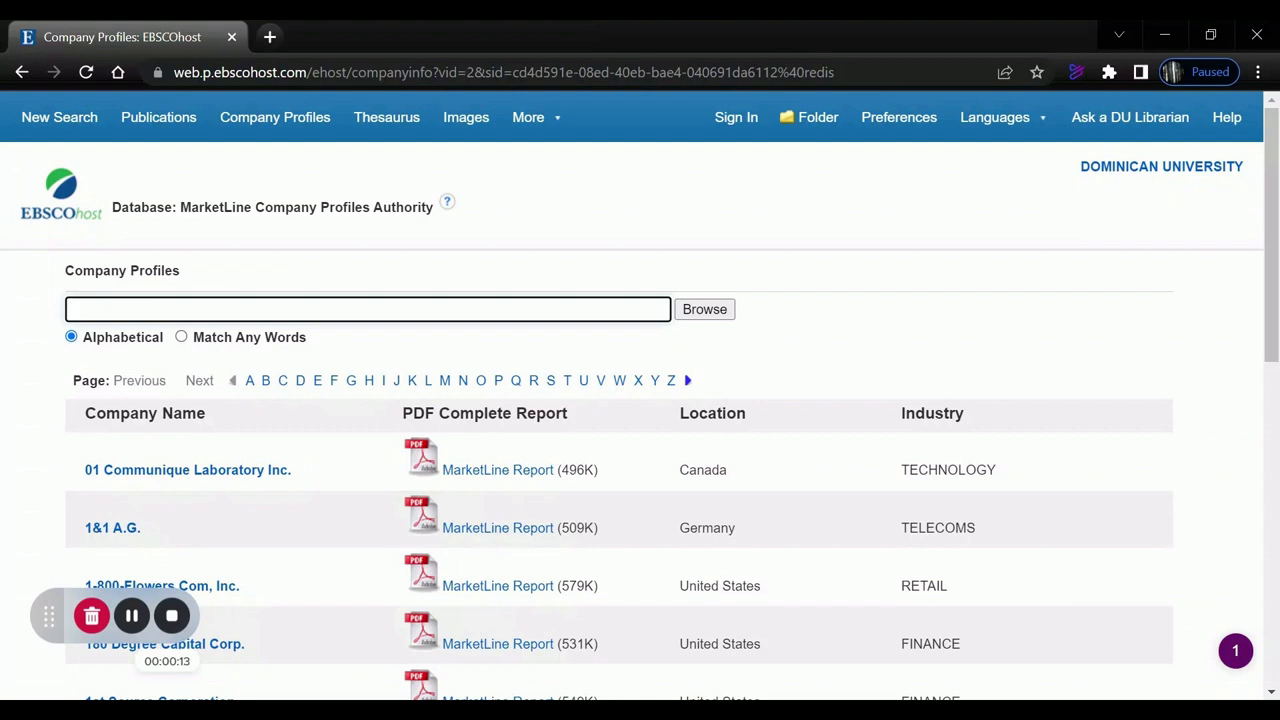
{"action": "type", "text": "alphabet"}
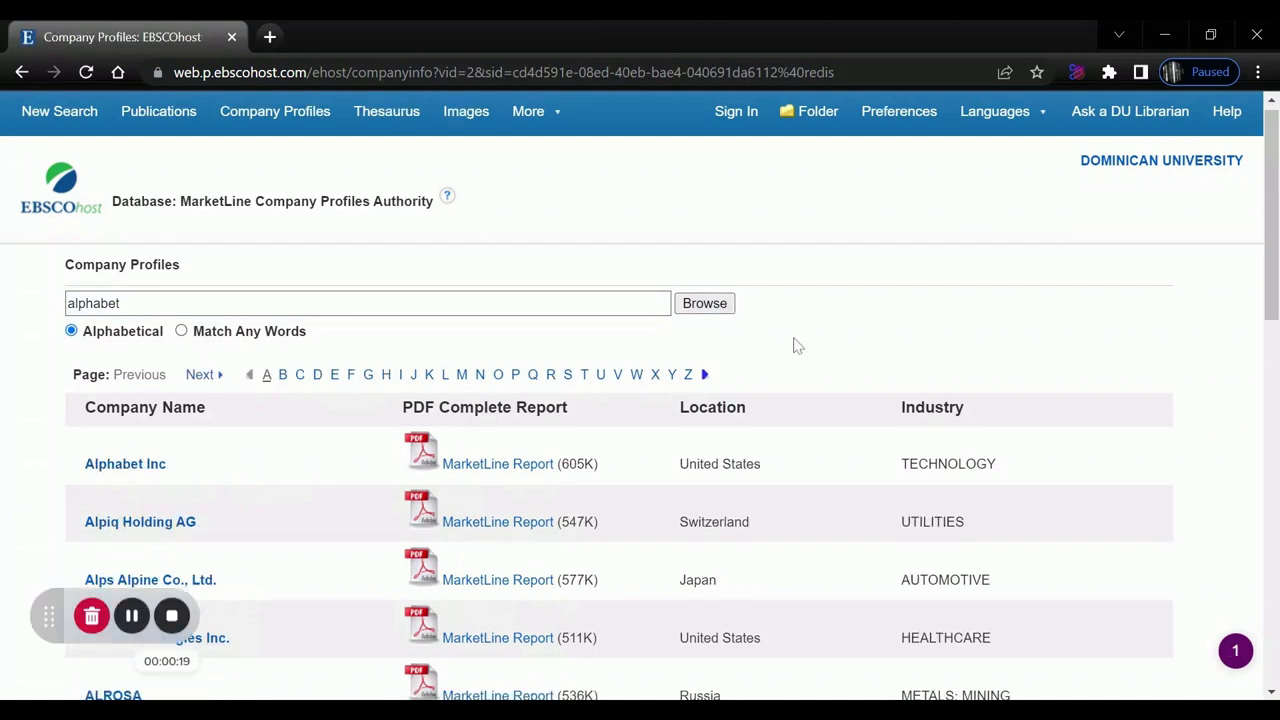
{"action": "scroll", "scroll_direction": "down", "scroll_amount": 3}
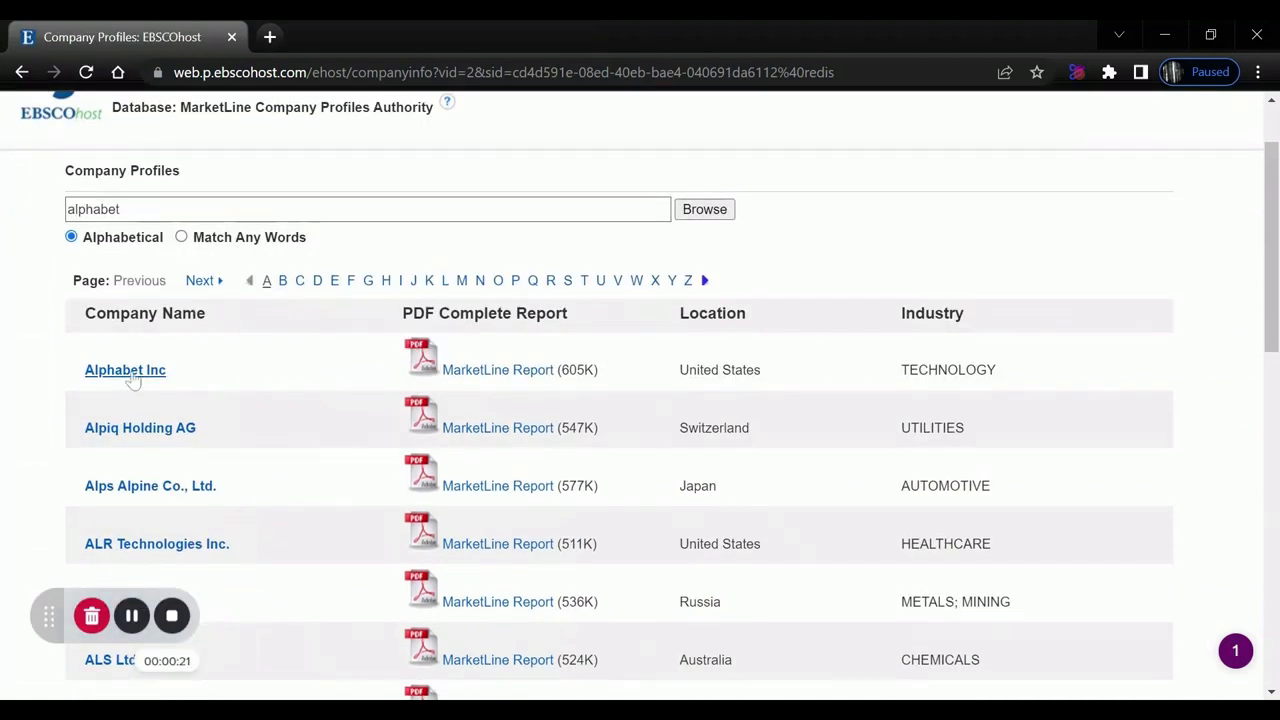
Bring up the Alphabet Inc profile record with its Mountain View address and abstract.
{"action": "left_click", "coordinate": [124, 368]}
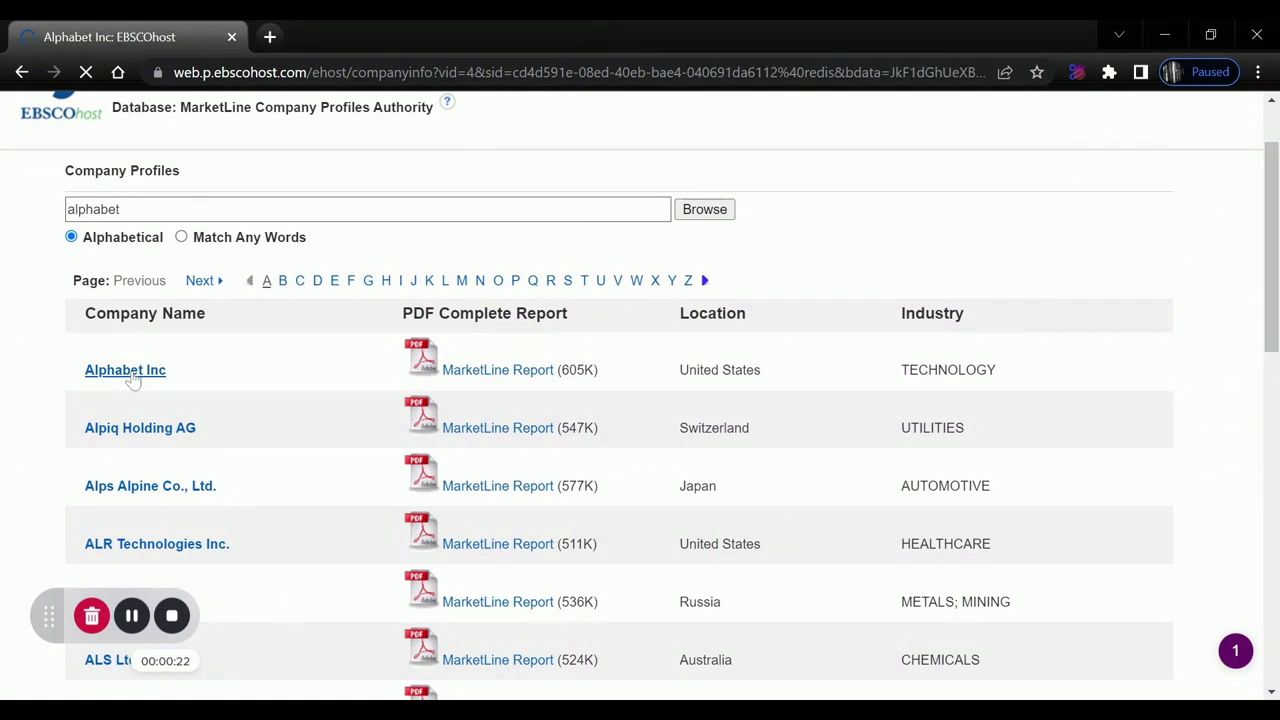
{"action": "left_click", "coordinate": [124, 368]}
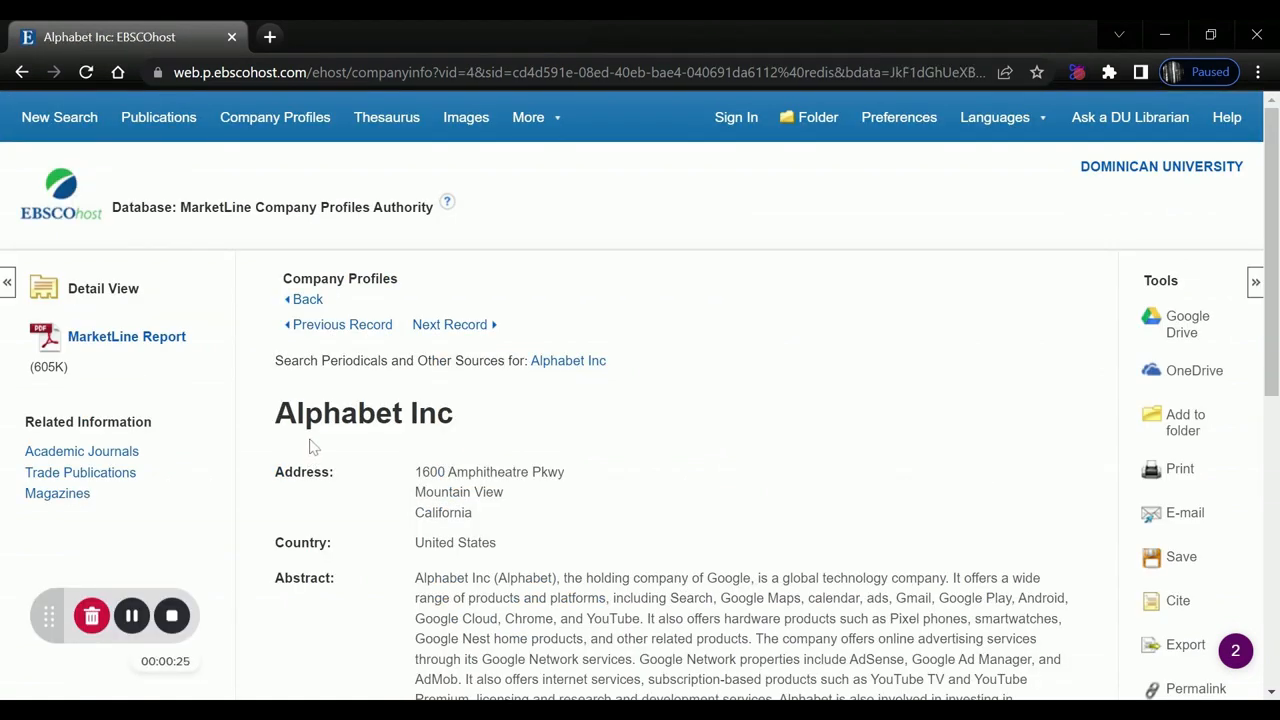
{"action": "mouse_move", "coordinate": [140, 168]}
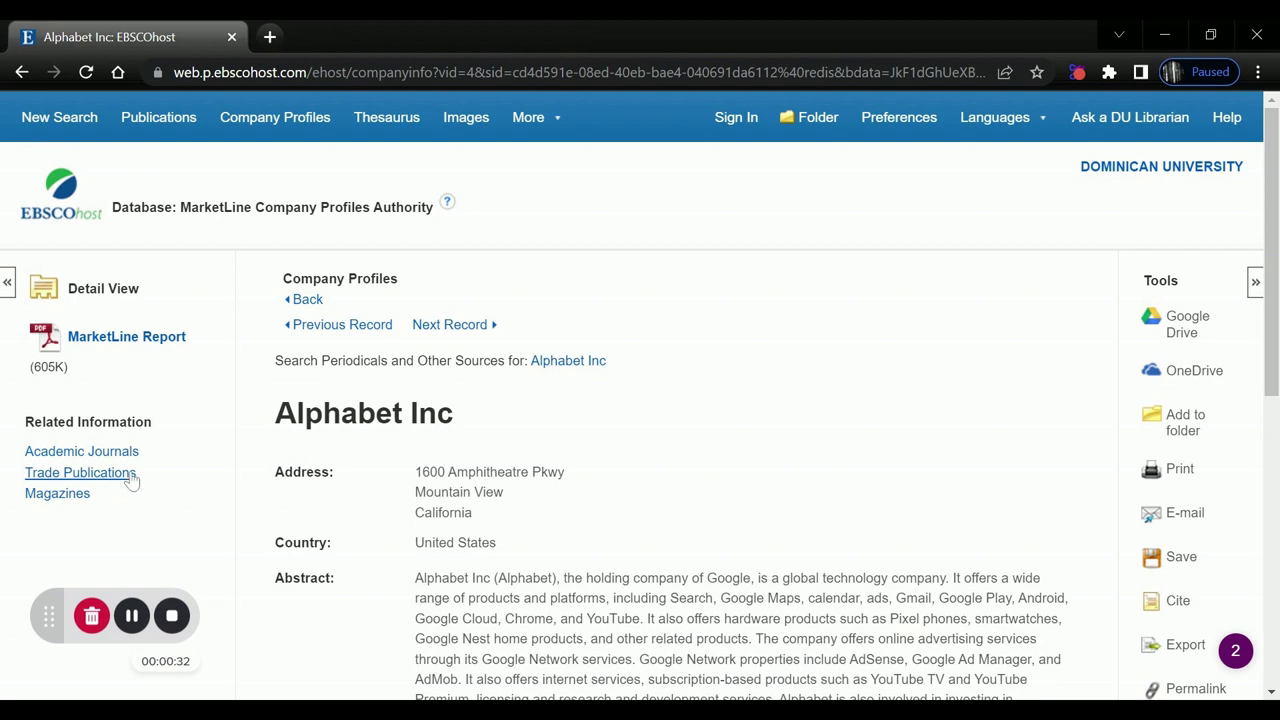
{"action": "mouse_move", "coordinate": [216, 524]}
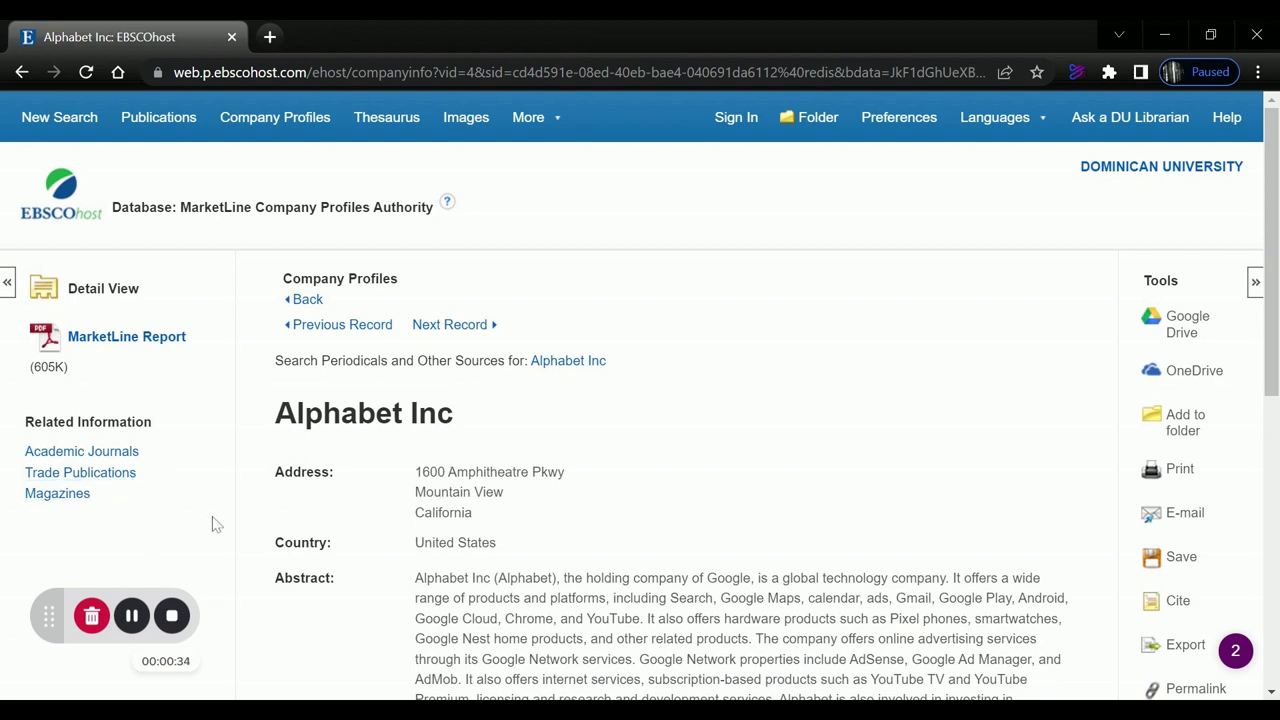
{"action": "mouse_move", "coordinate": [128, 336]}
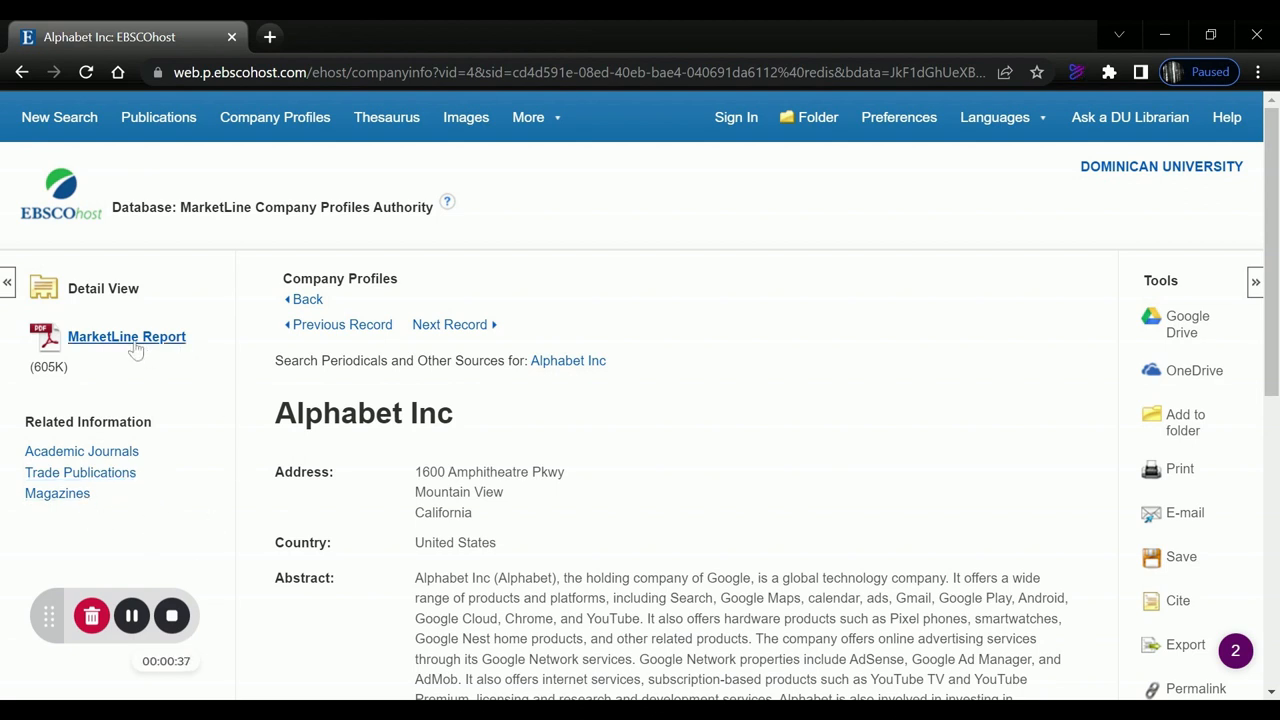
View the Alphabet Inc MarketLine Report PDF at its table of contents page.
{"action": "left_click", "coordinate": [126, 336]}
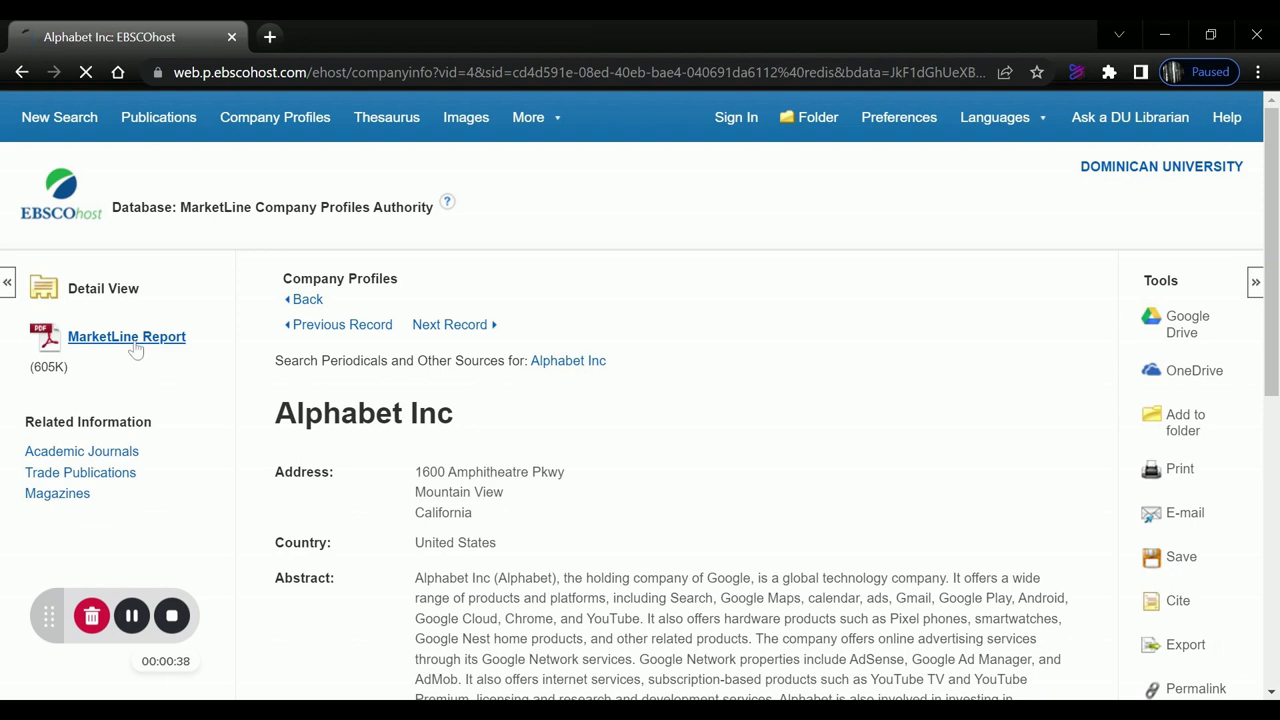
{"action": "left_click", "coordinate": [126, 336]}
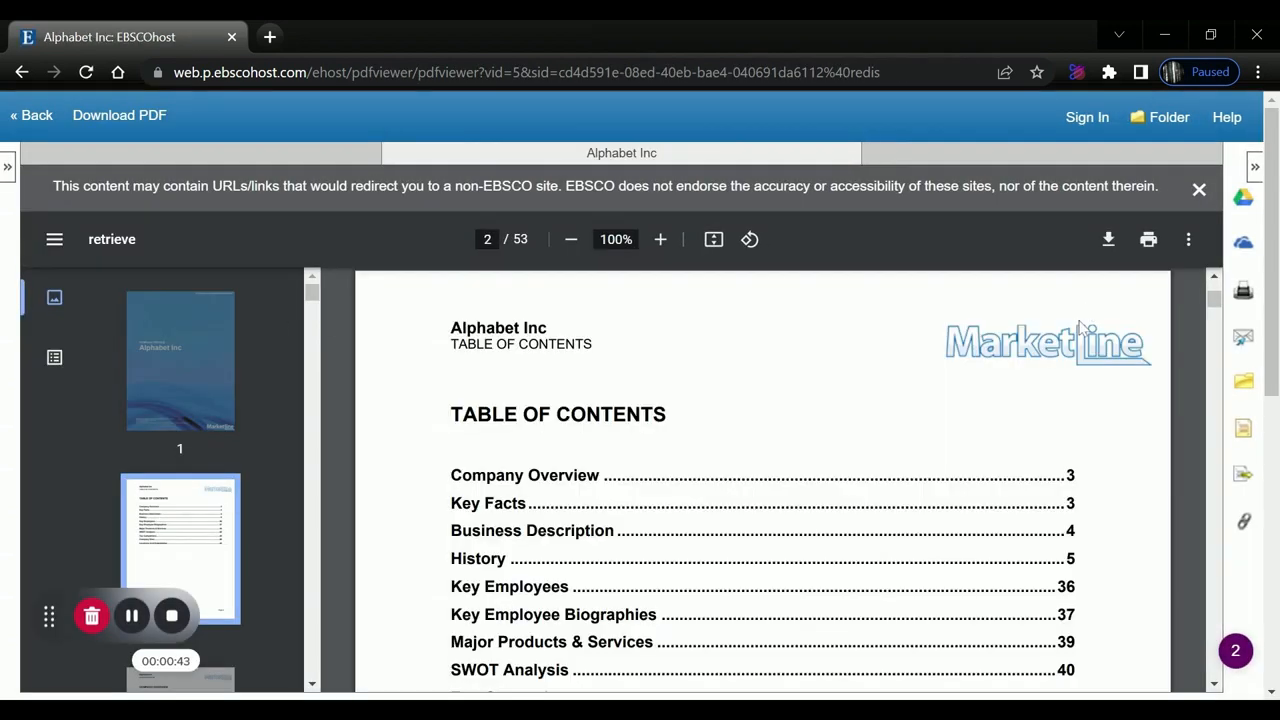
{"action": "scroll", "scroll_direction": "down", "scroll_amount": 3}
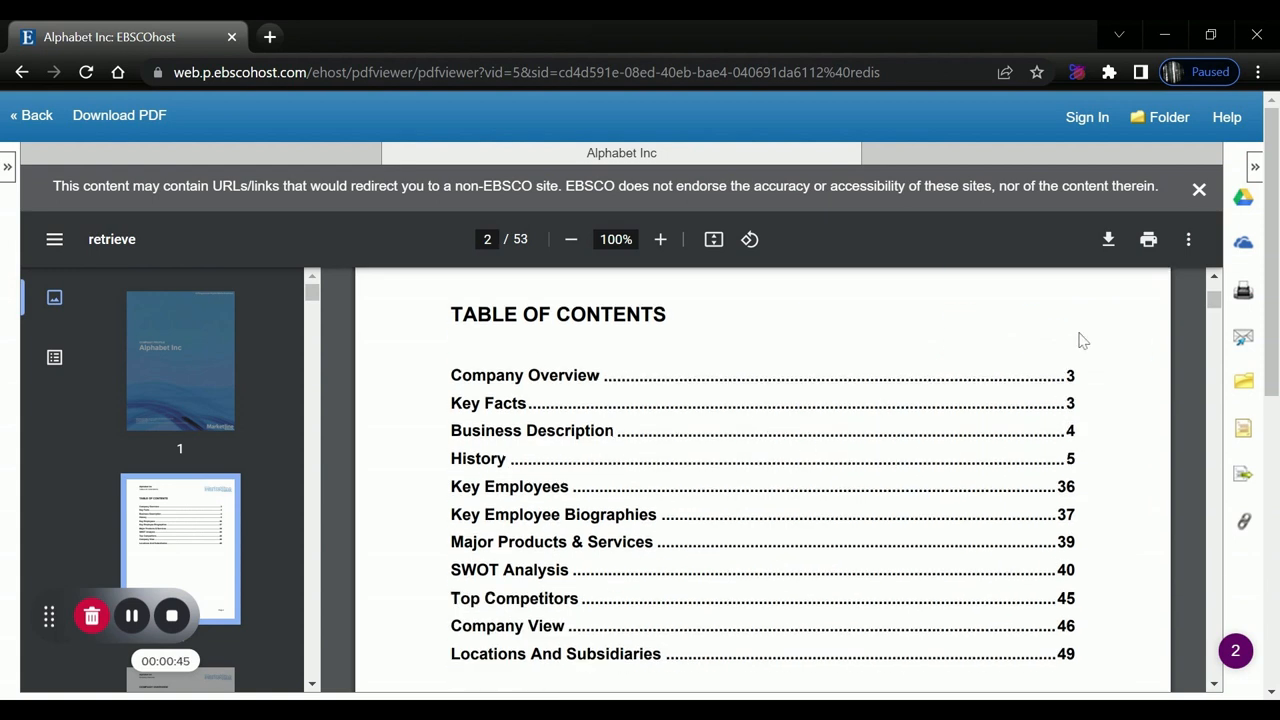
{"action": "mouse_move", "coordinate": [624, 390]}
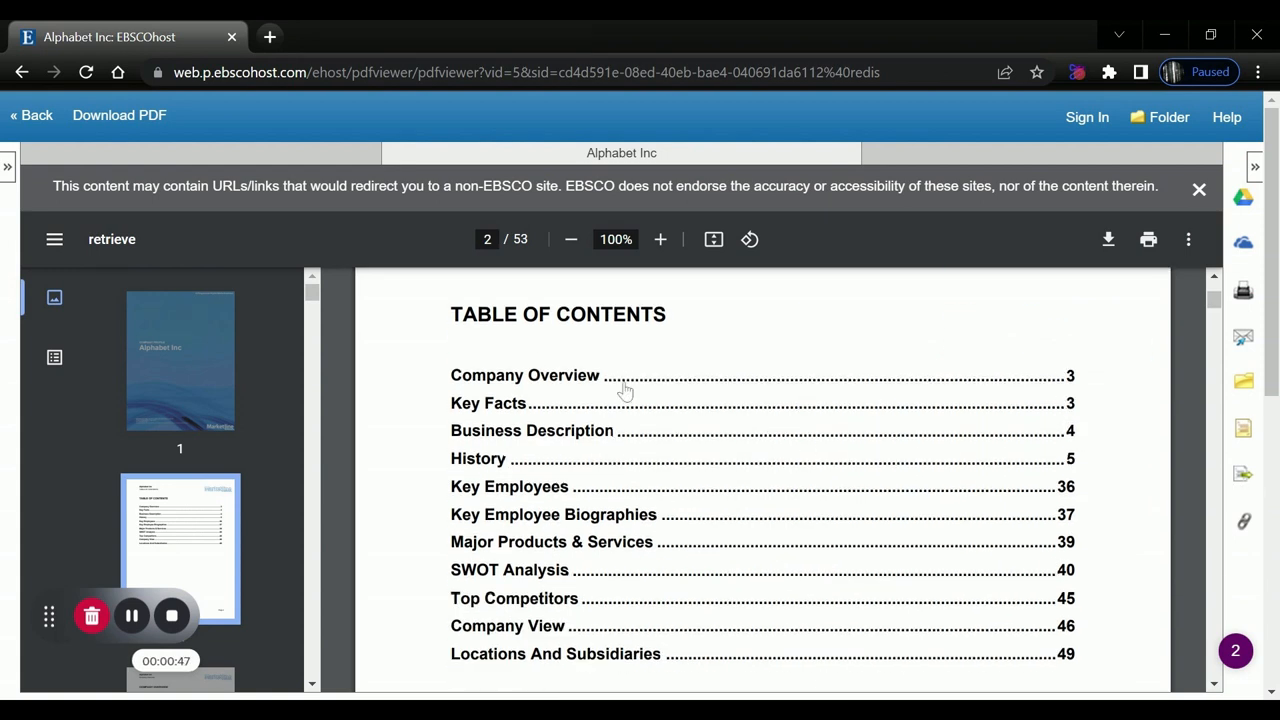
{"action": "mouse_move", "coordinate": [556, 404]}
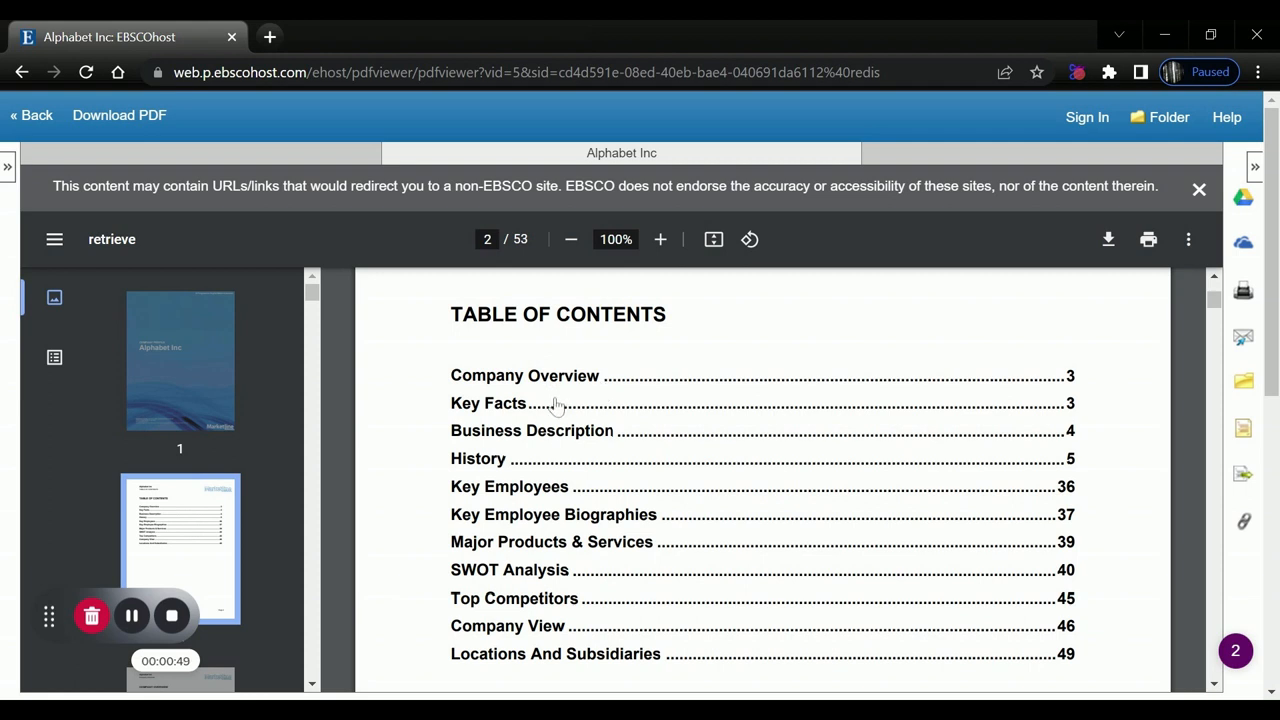
{"action": "mouse_move", "coordinate": [556, 598]}
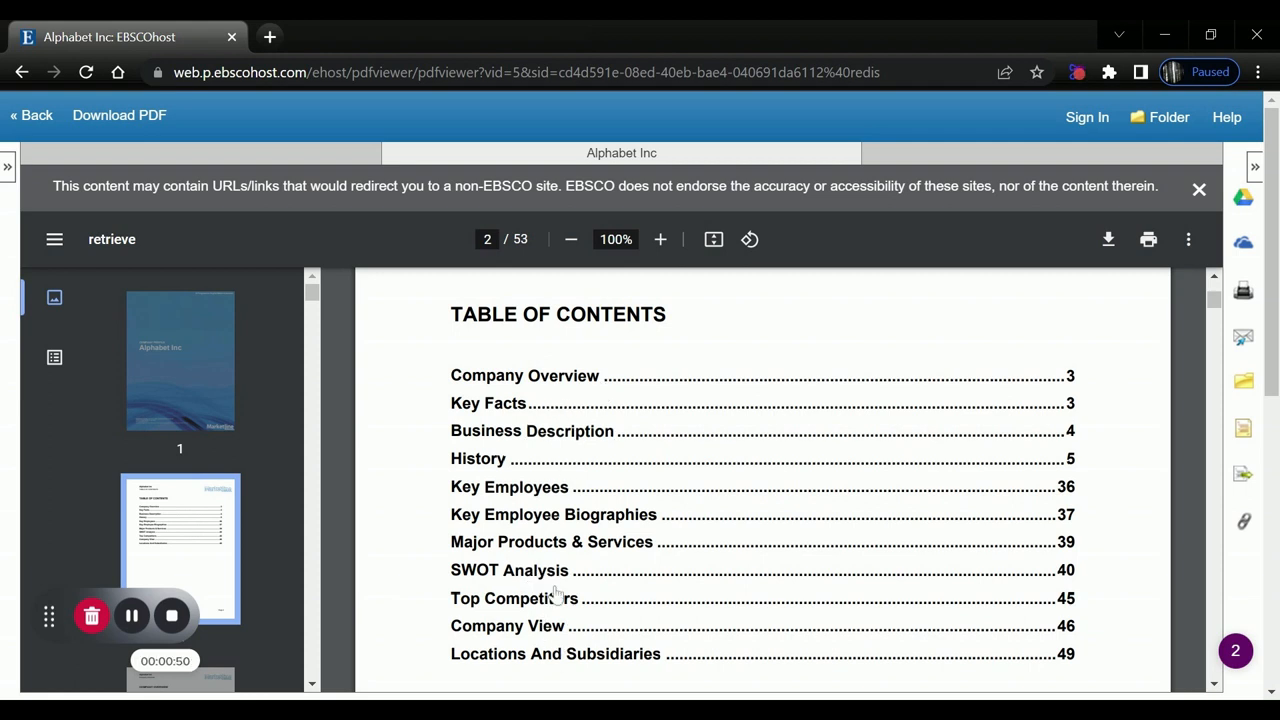
{"action": "mouse_move", "coordinate": [670, 536]}
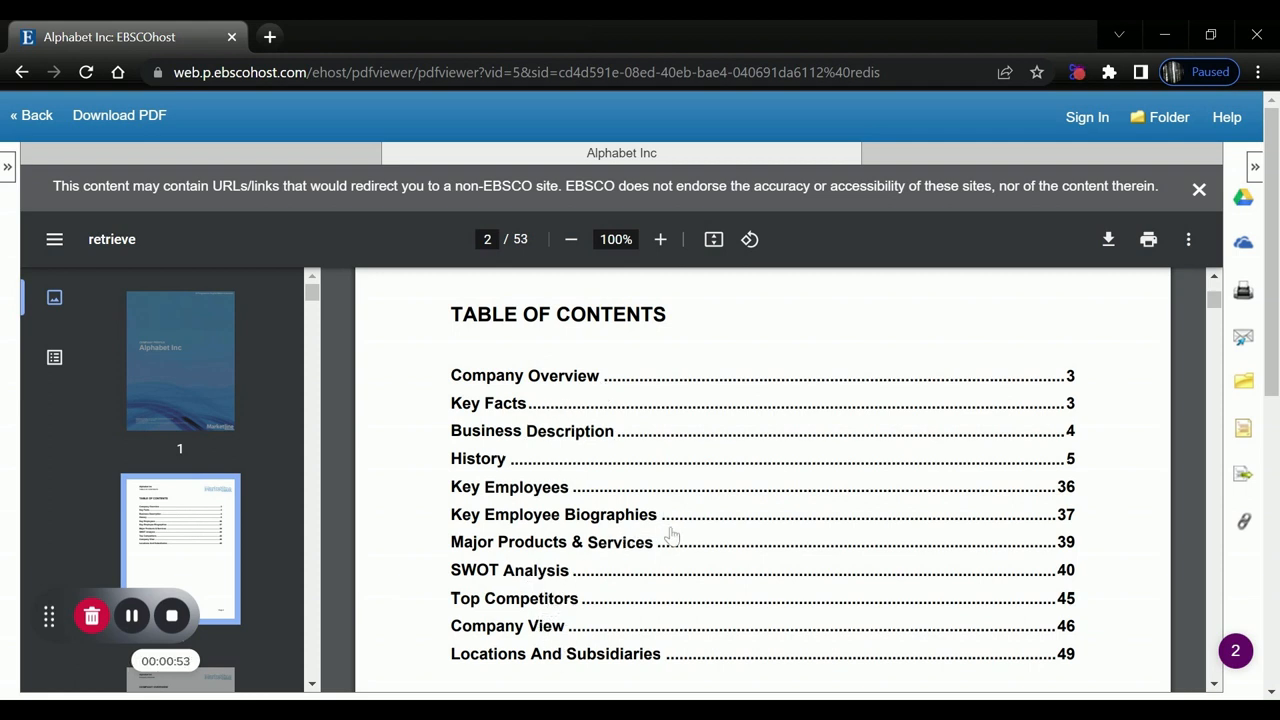
{"action": "mouse_move", "coordinate": [332, 562]}
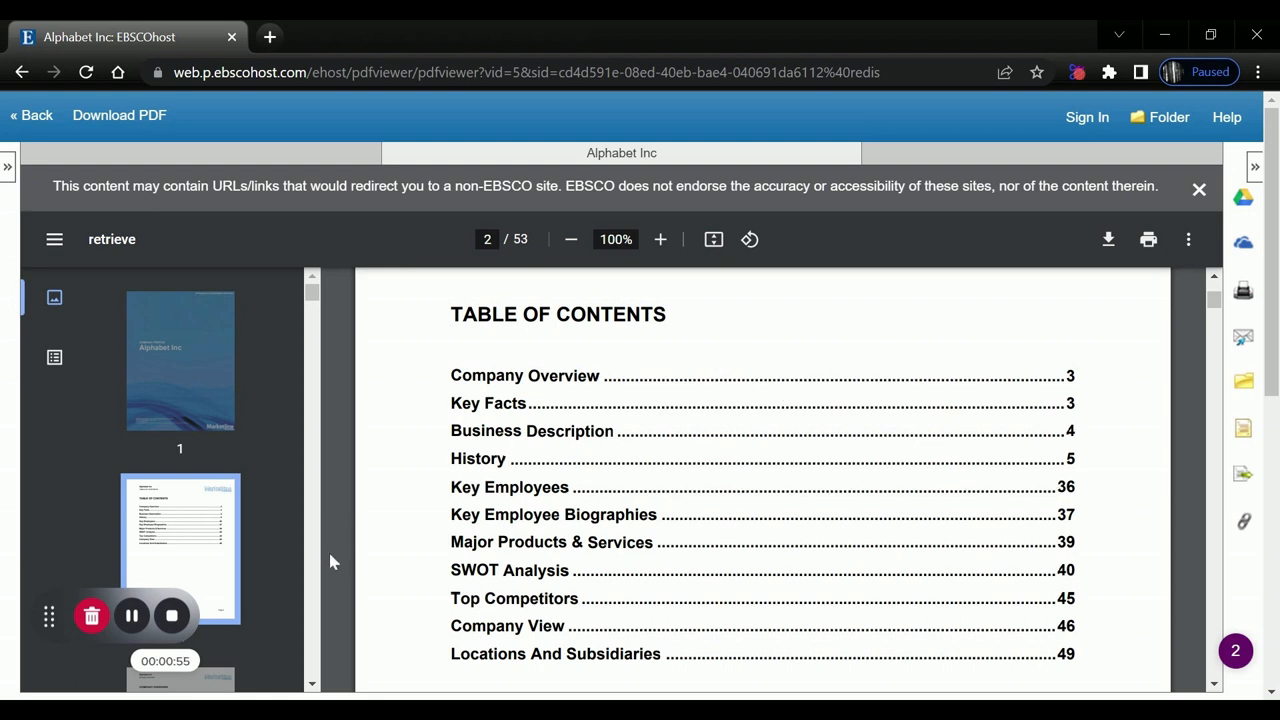